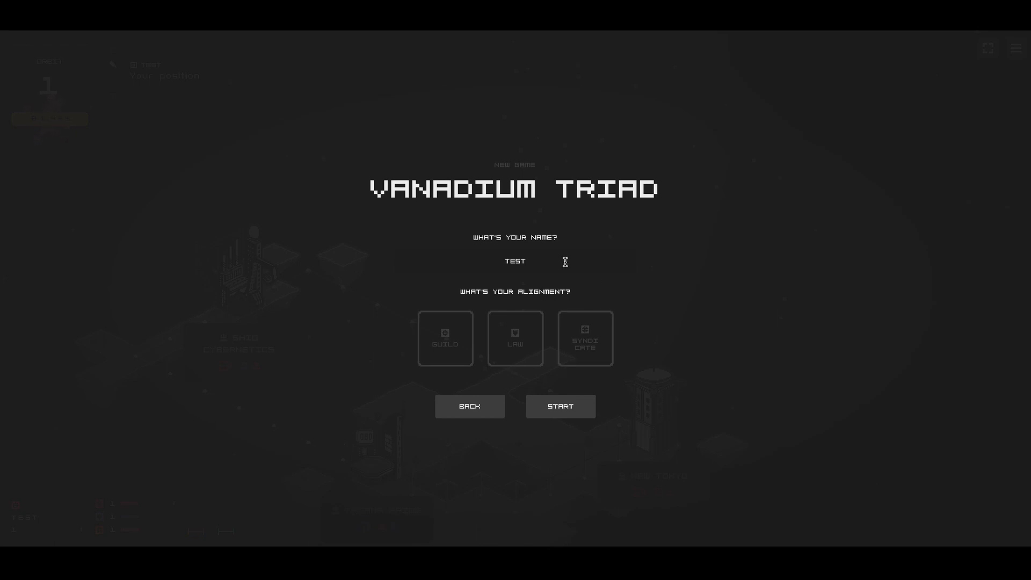
Step: Start a new game named MATERIK aligned with Law
text(MATERIX)
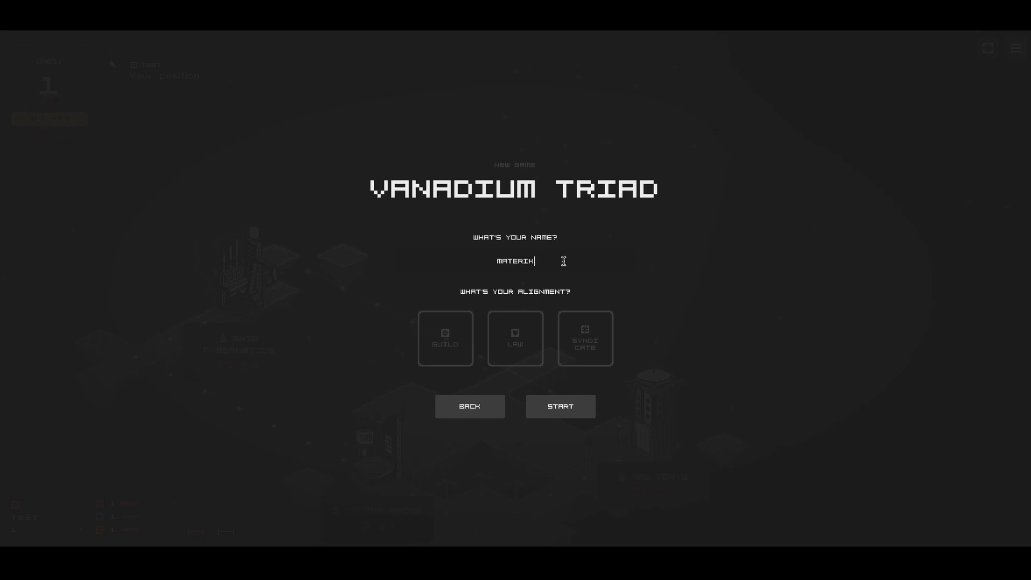
click(514, 339)
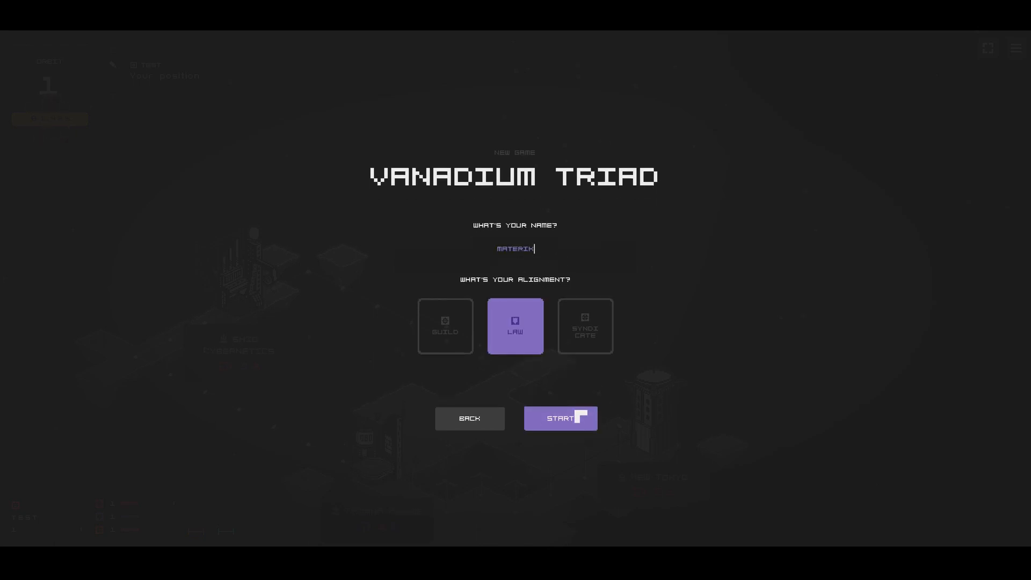
click(559, 418)
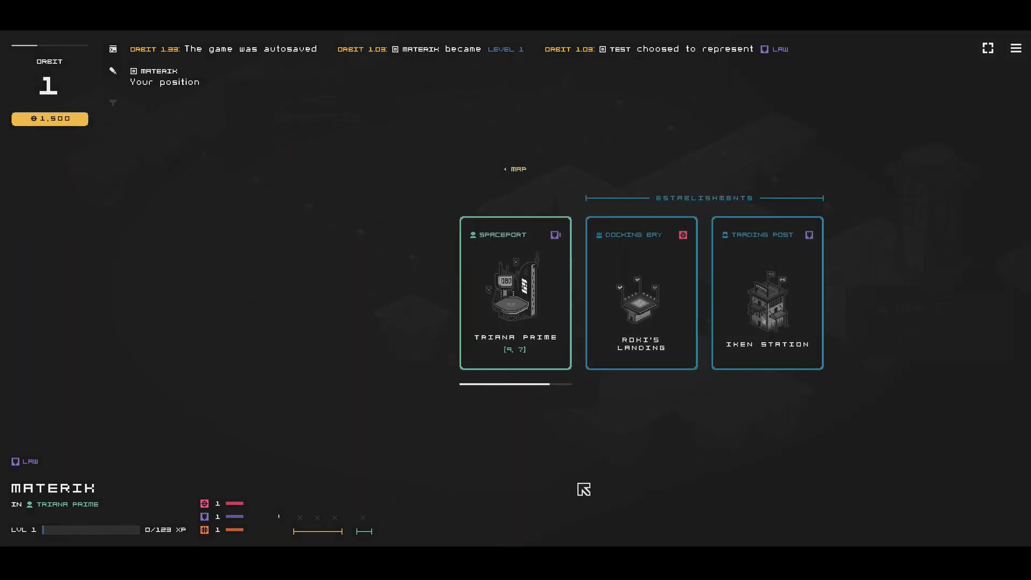
Step: Enter Iken Station trading post, talk briefly with Wardsanch, and view the Jewel of Yreek mission
click(766, 292)
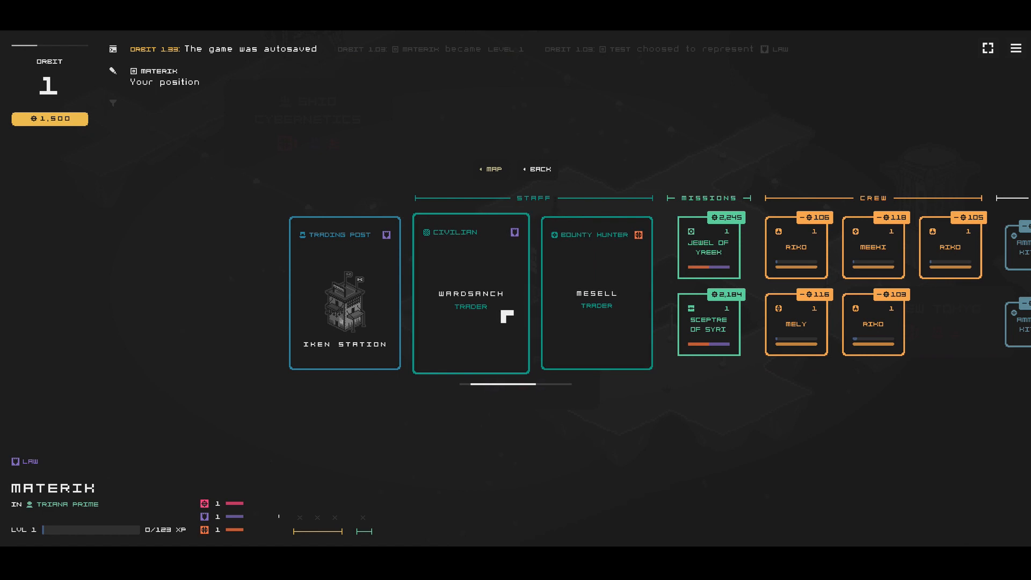
click(471, 293)
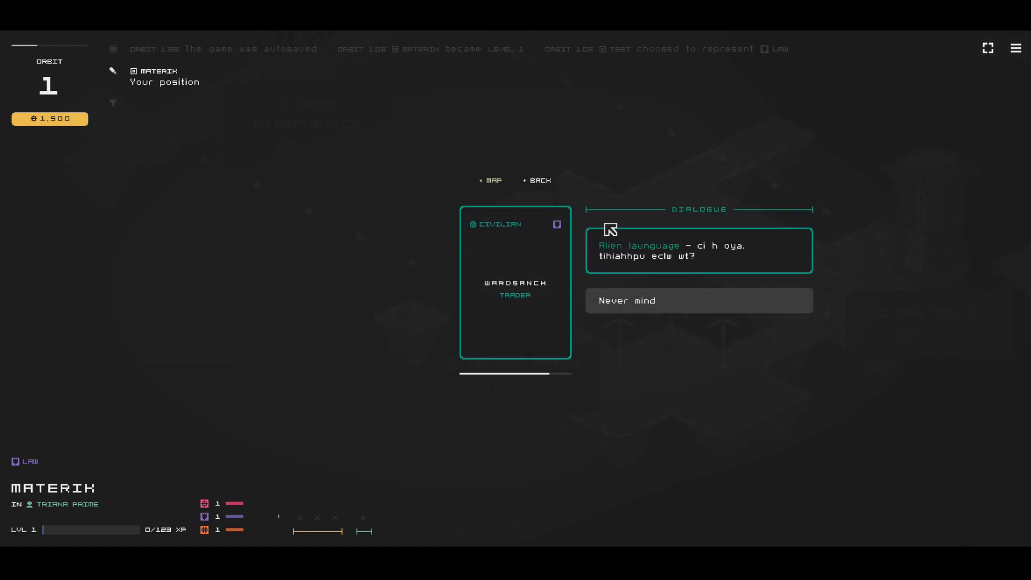
click(698, 301)
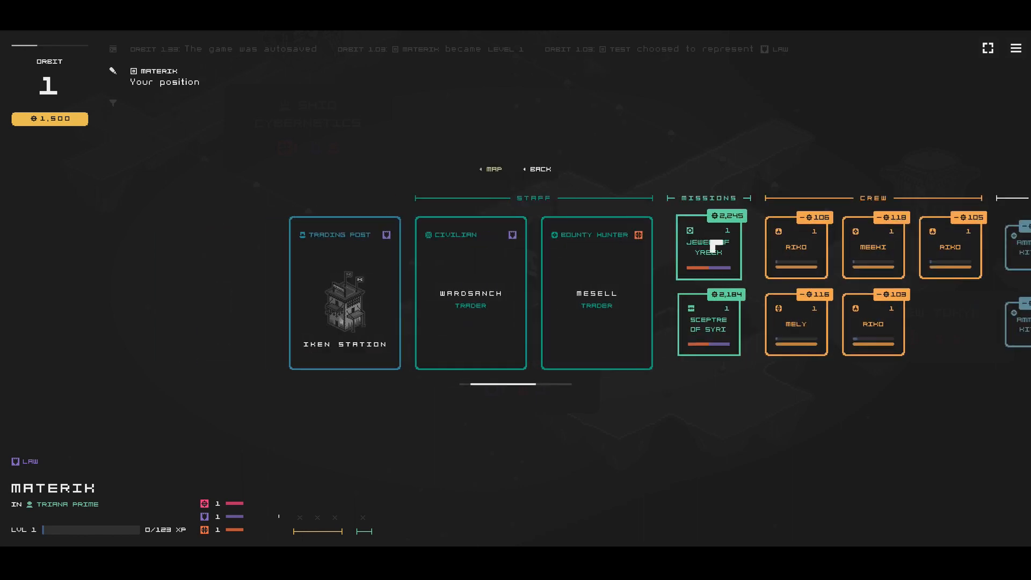
click(707, 247)
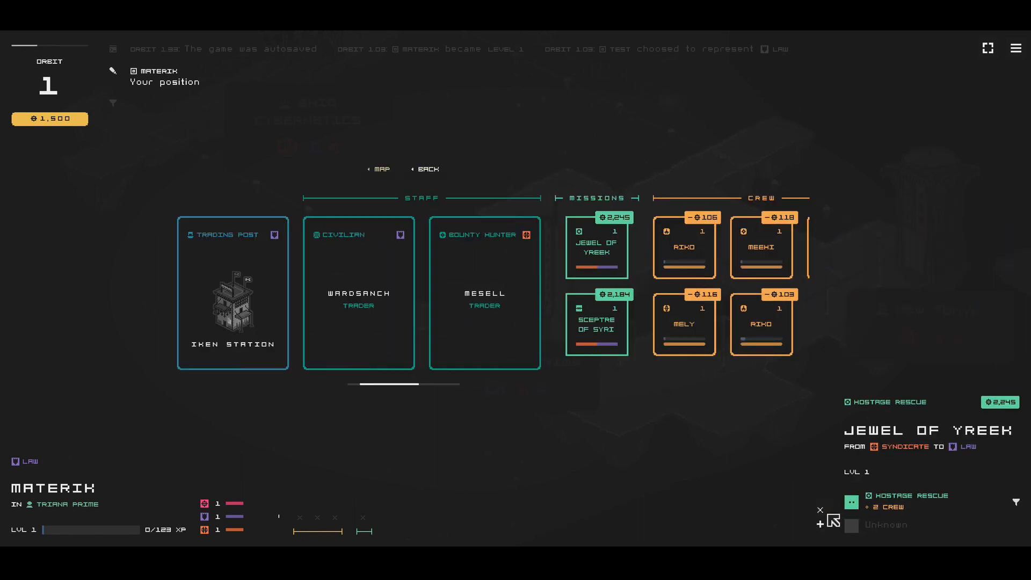